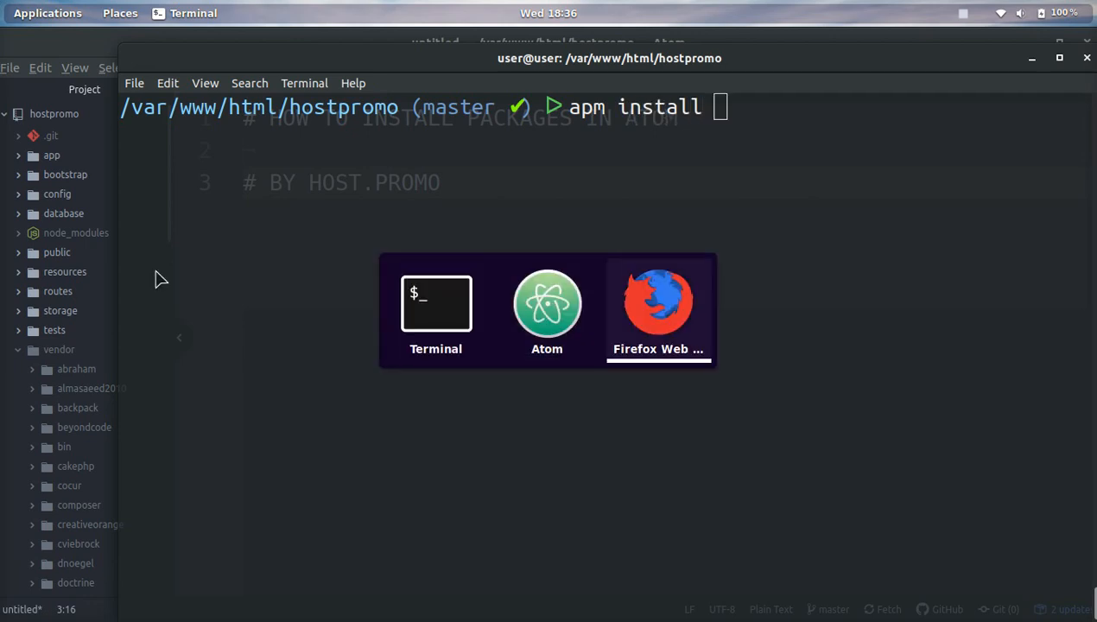
# Find zentabs on the atom.io packages site and start typing the apm install zentabs command.
pyautogui.click(659, 303)
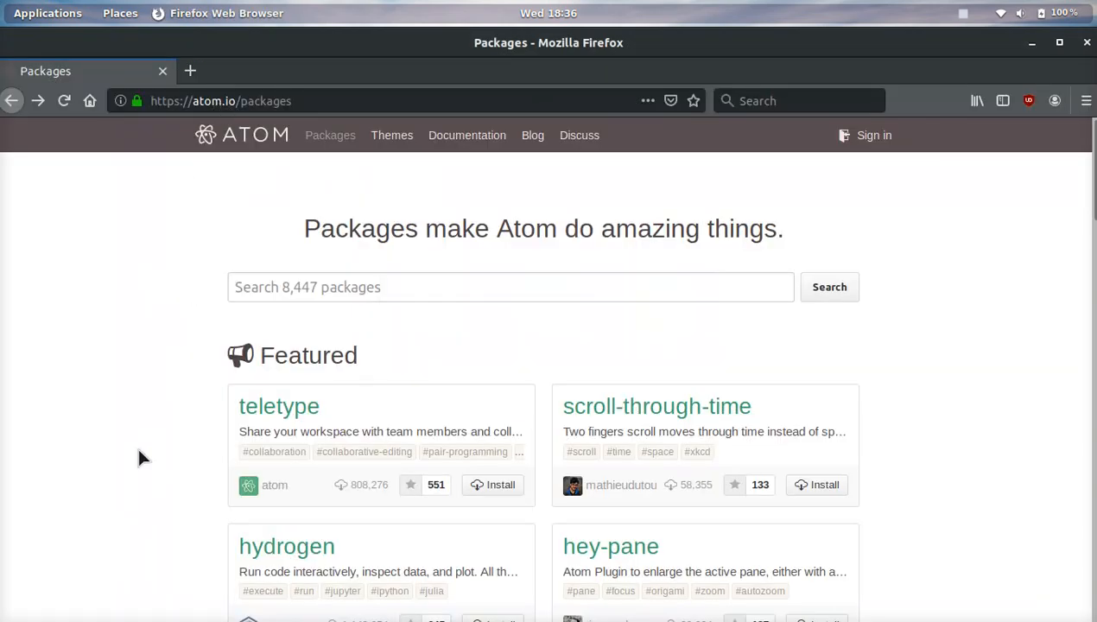
pyautogui.scroll(-3)
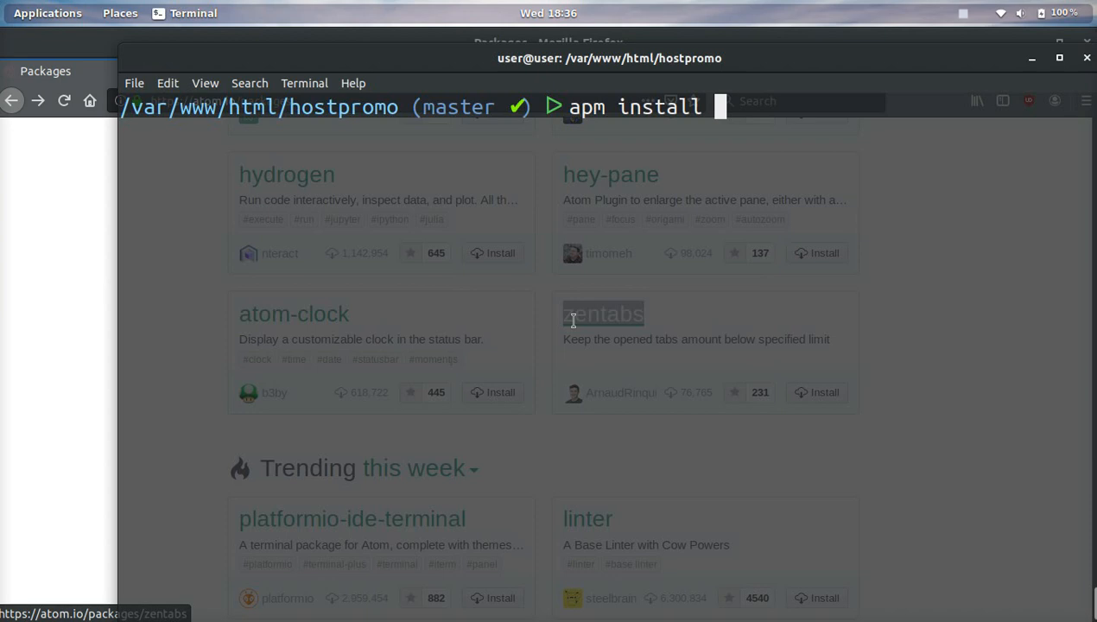
pyautogui.write('zentabs')
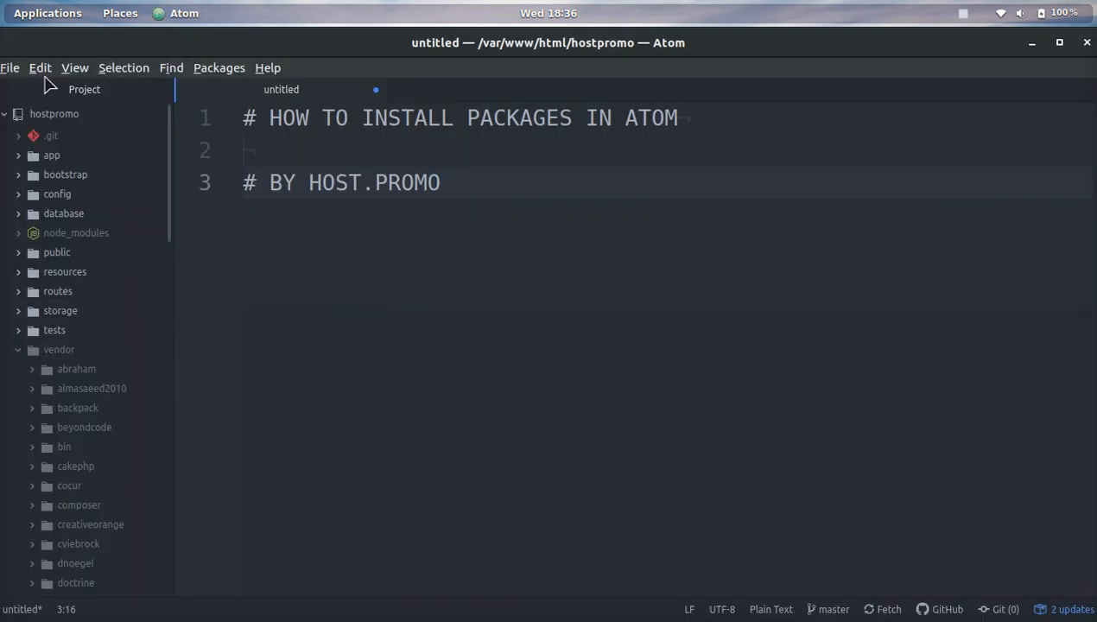
# Open Atom's Settings tab via Edit > Preferences.
pyautogui.click(40, 68)
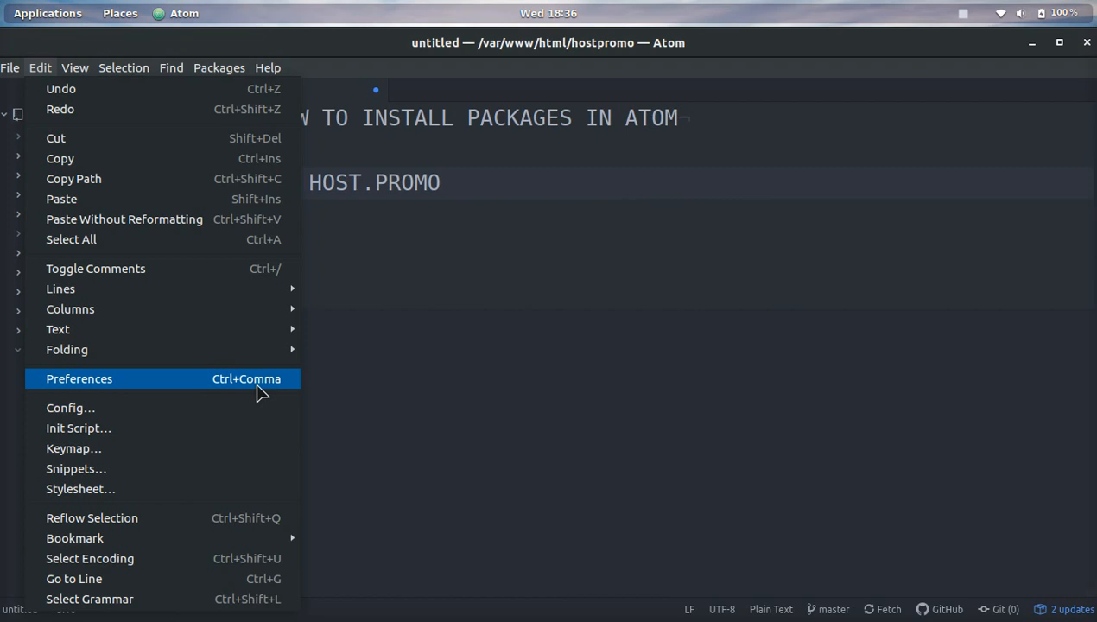
pyautogui.click(79, 378)
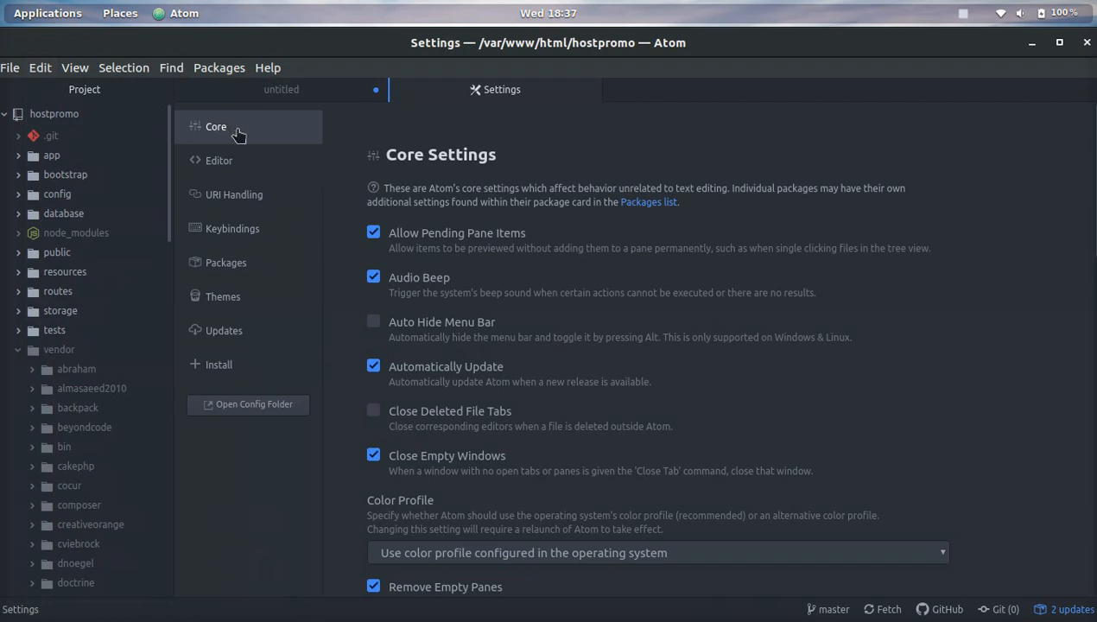
# Uninstall zentabs from the Packages list, then switch to the Install page.
pyautogui.click(225, 262)
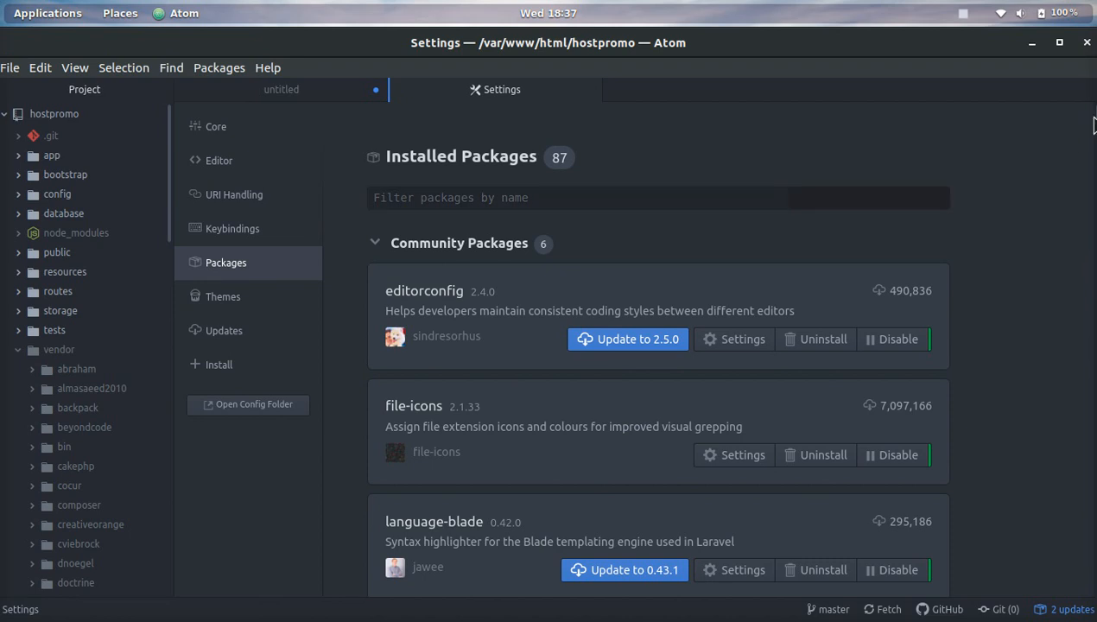
pyautogui.moveTo(1095, 134)
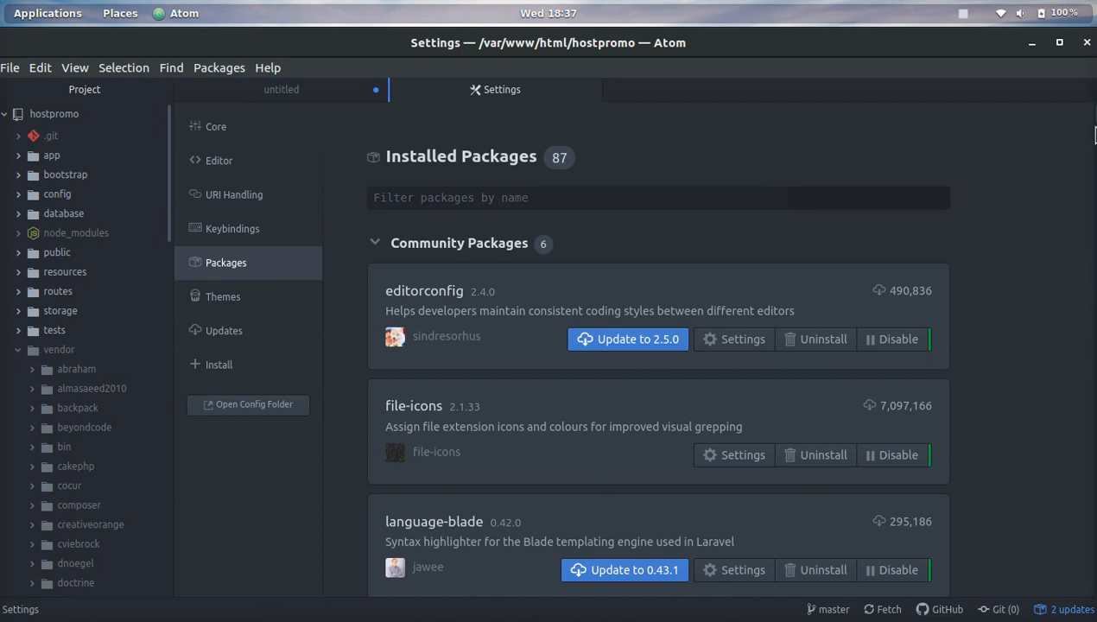
pyautogui.scroll(-3)
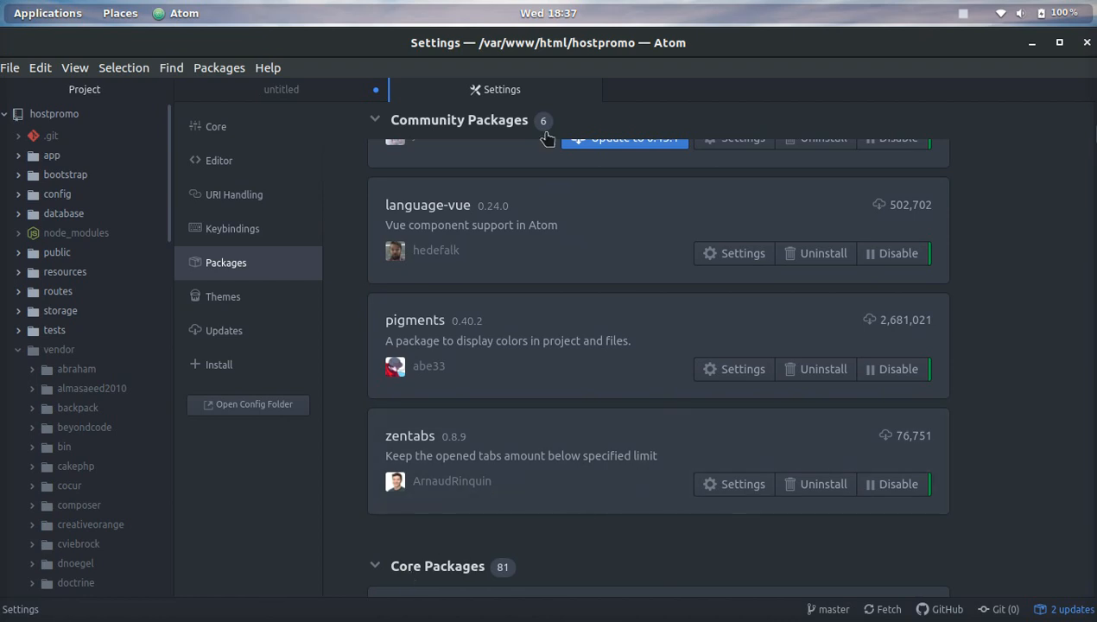
pyautogui.moveTo(525, 461)
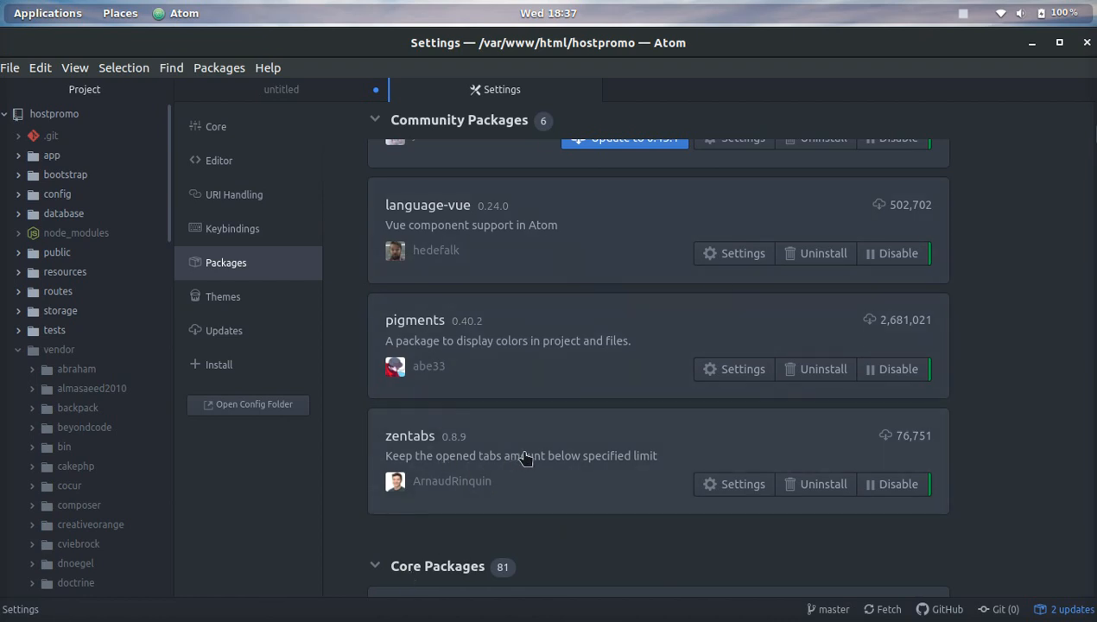
pyautogui.moveTo(378, 447)
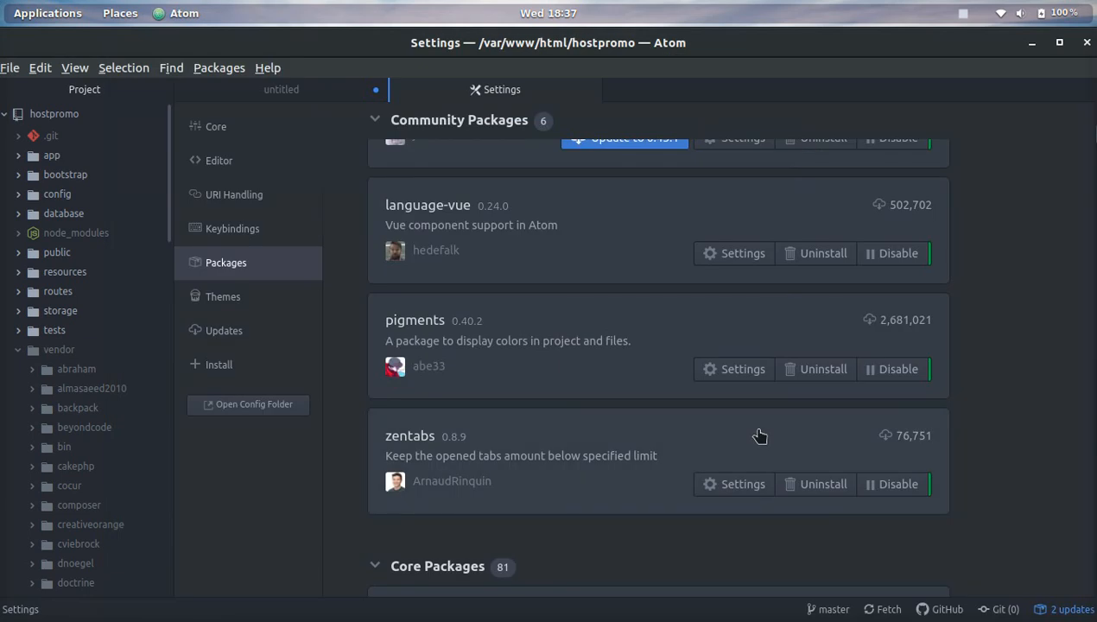
pyautogui.moveTo(920, 490)
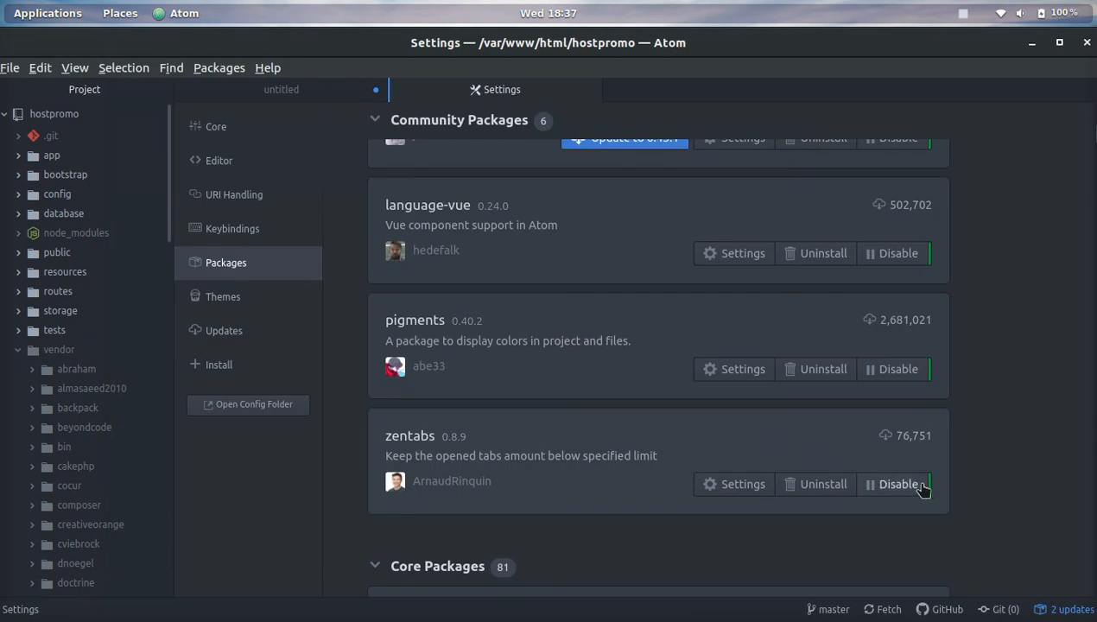
pyautogui.click(899, 484)
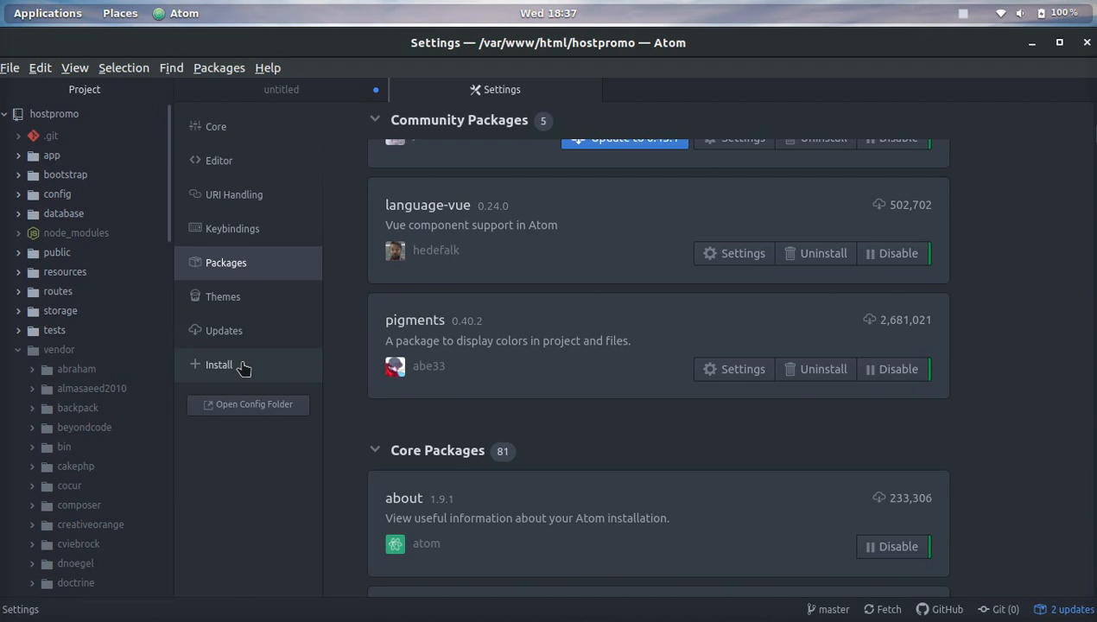
pyautogui.moveTo(207, 378)
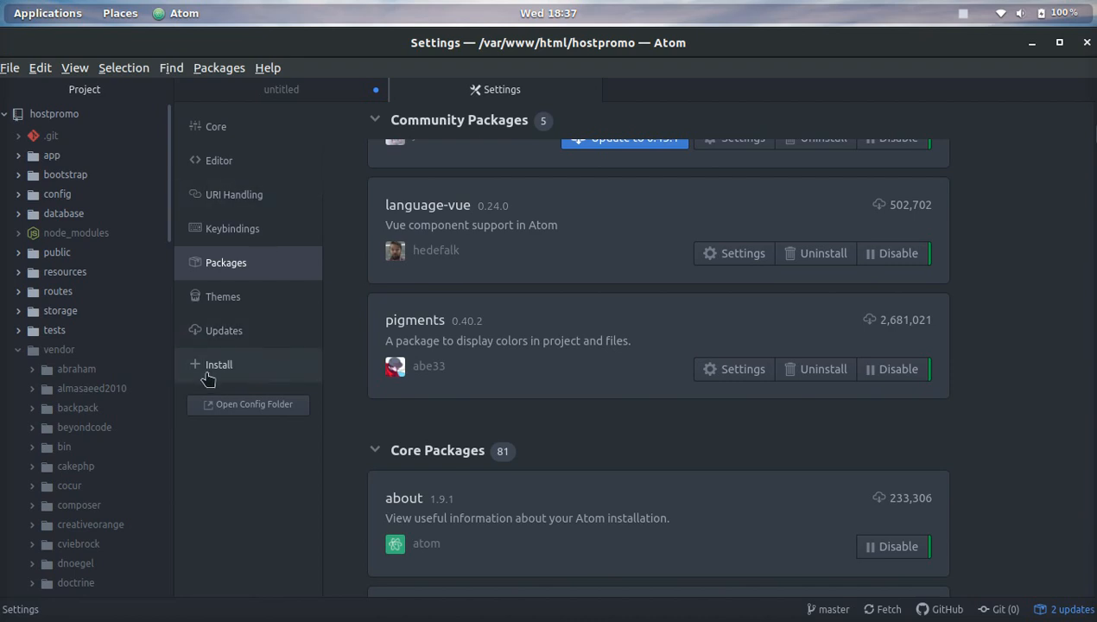
pyautogui.moveTo(244, 377)
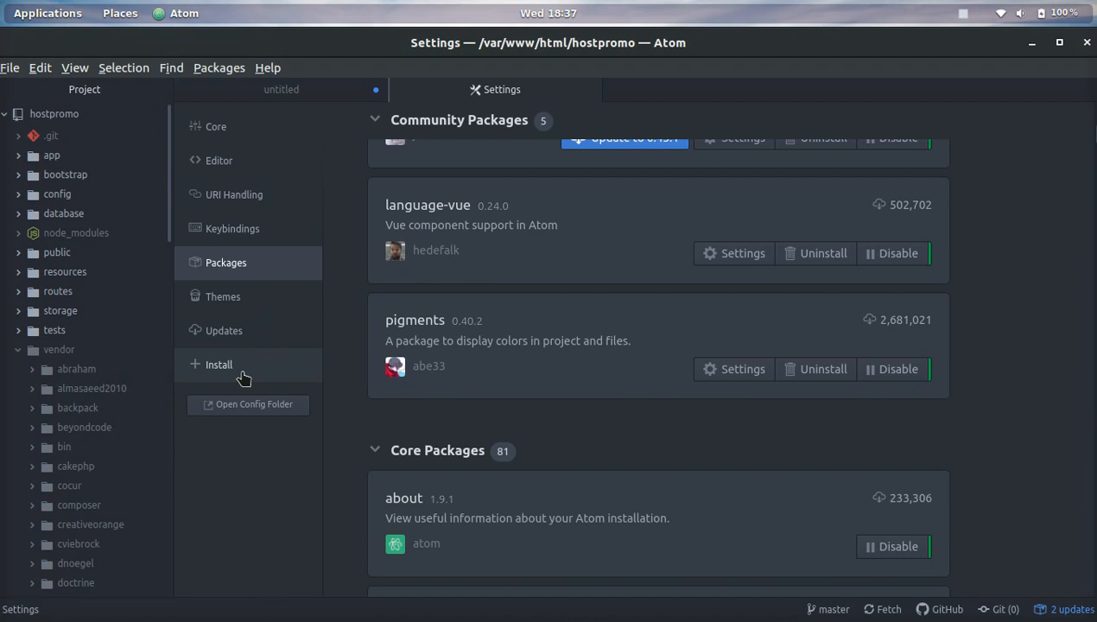
pyautogui.click(219, 364)
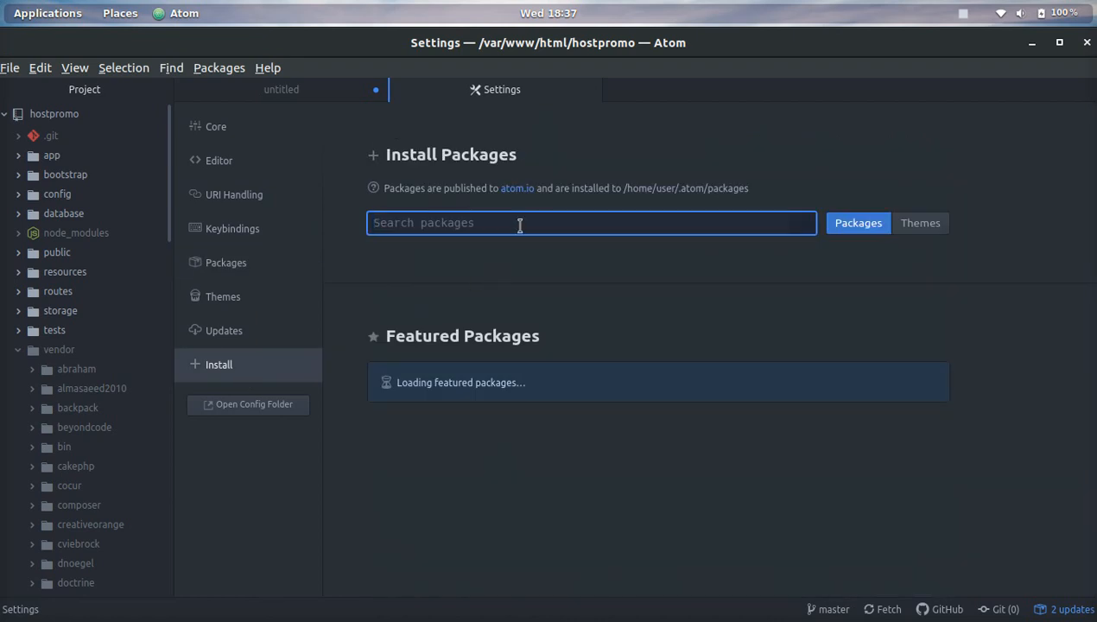
# Search packages for 'zen' and install the zentabs result.
pyautogui.write('zentabs')
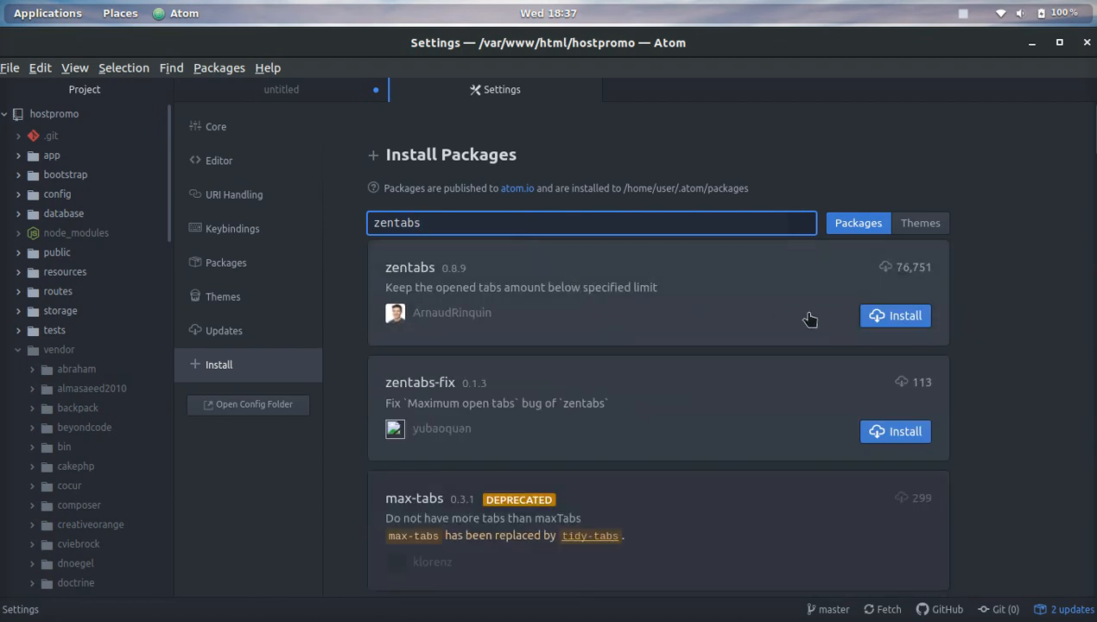
pyautogui.click(896, 316)
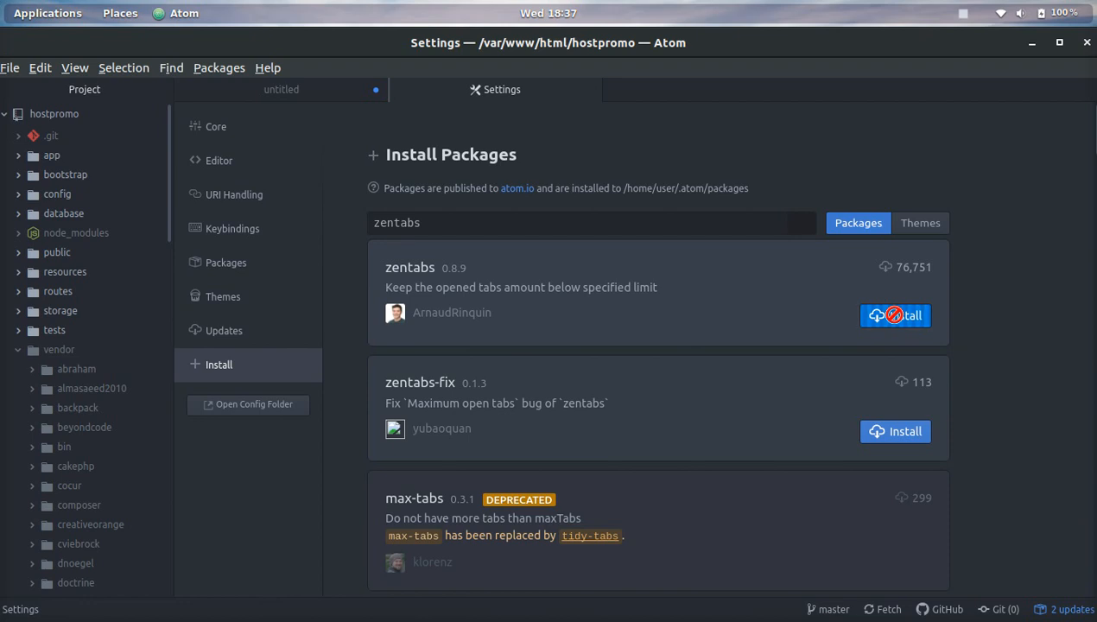
pyautogui.click(895, 315)
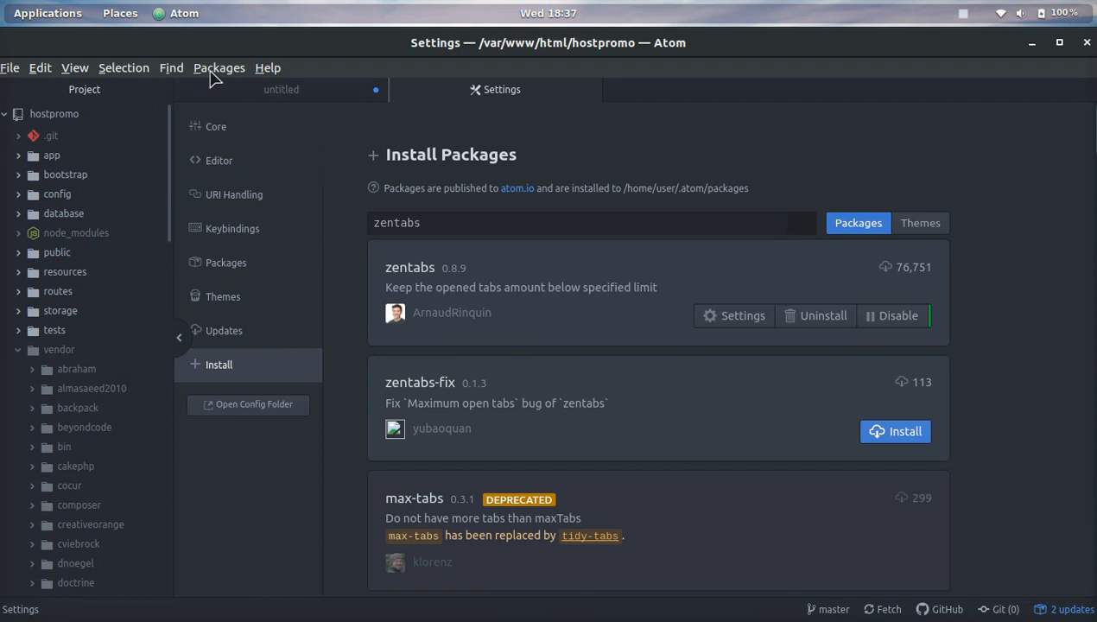
pyautogui.moveTo(235, 78)
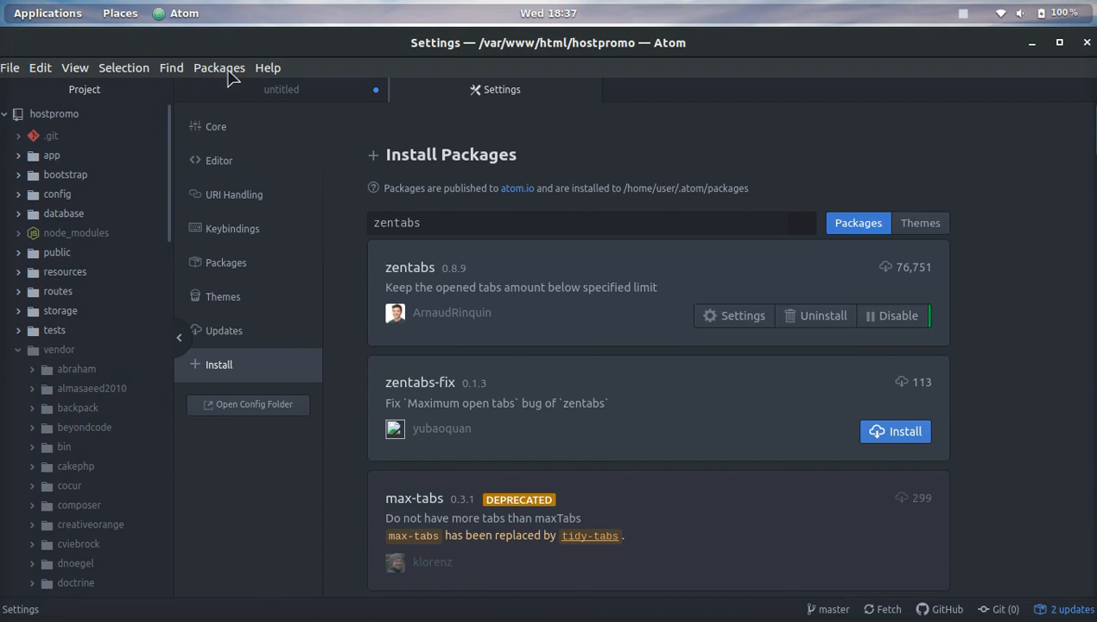
# Browse the Packages and Help menus, then return to the untitled installation notes.
pyautogui.click(219, 67)
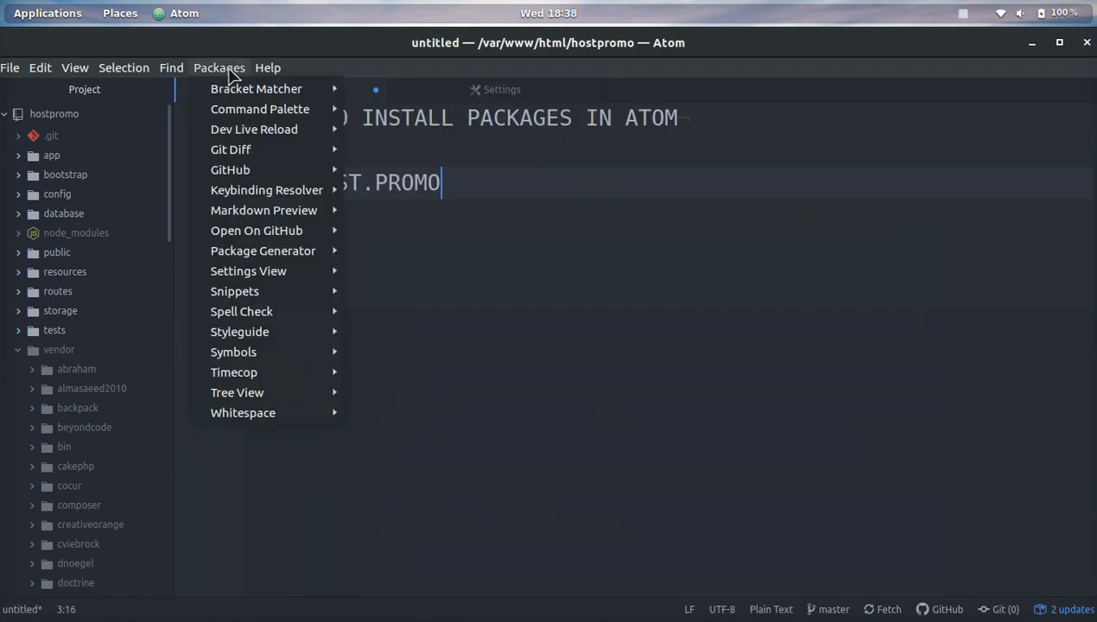
pyautogui.moveTo(267, 189)
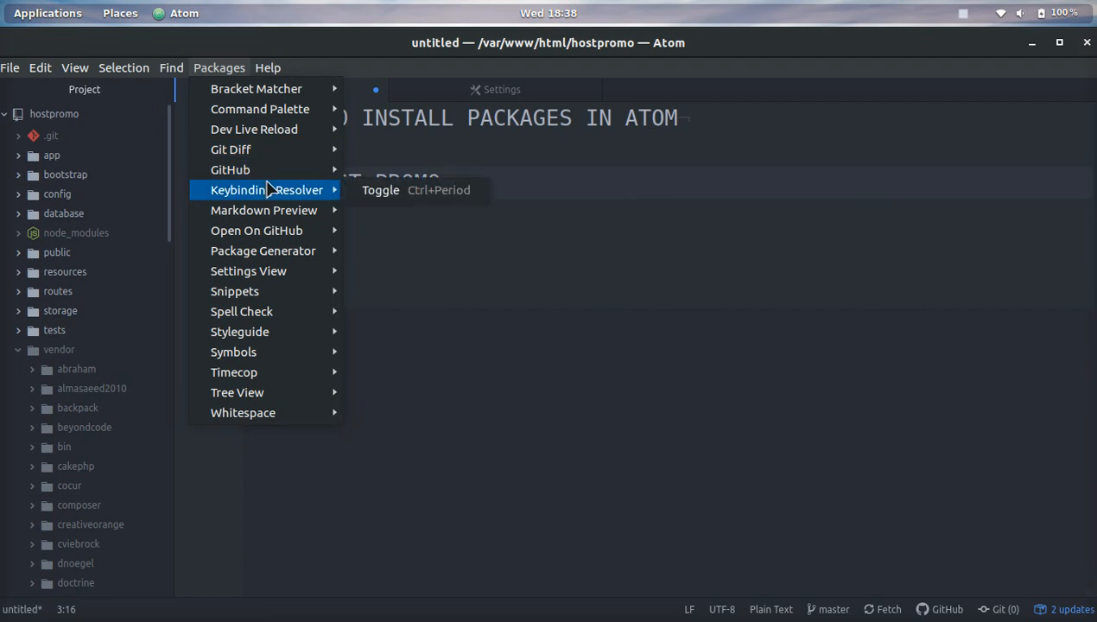
pyautogui.moveTo(234, 291)
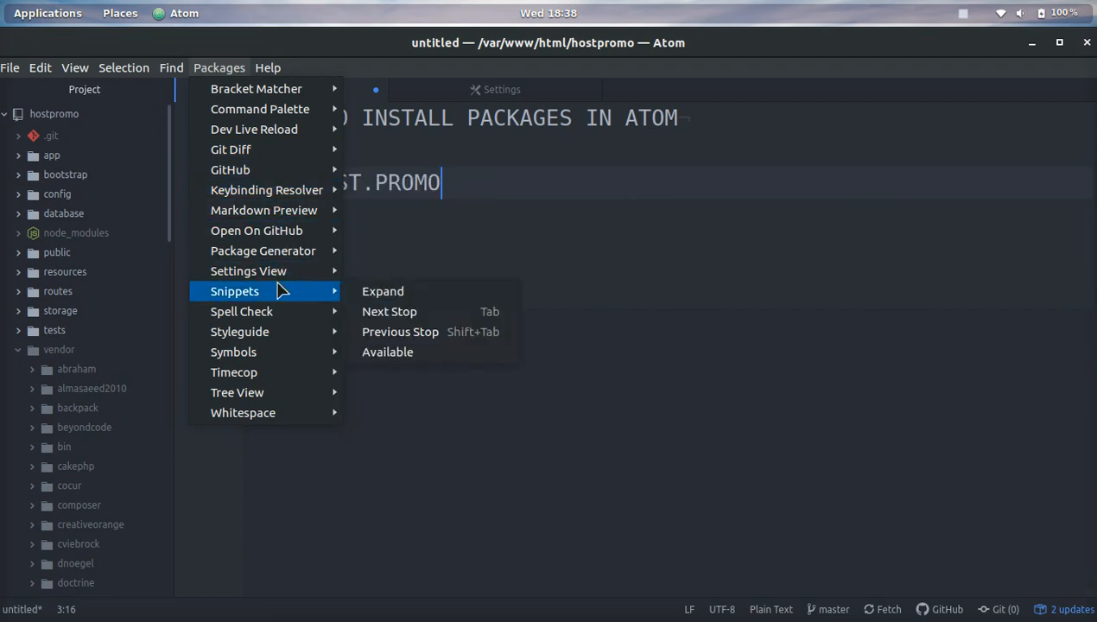
pyautogui.moveTo(268, 140)
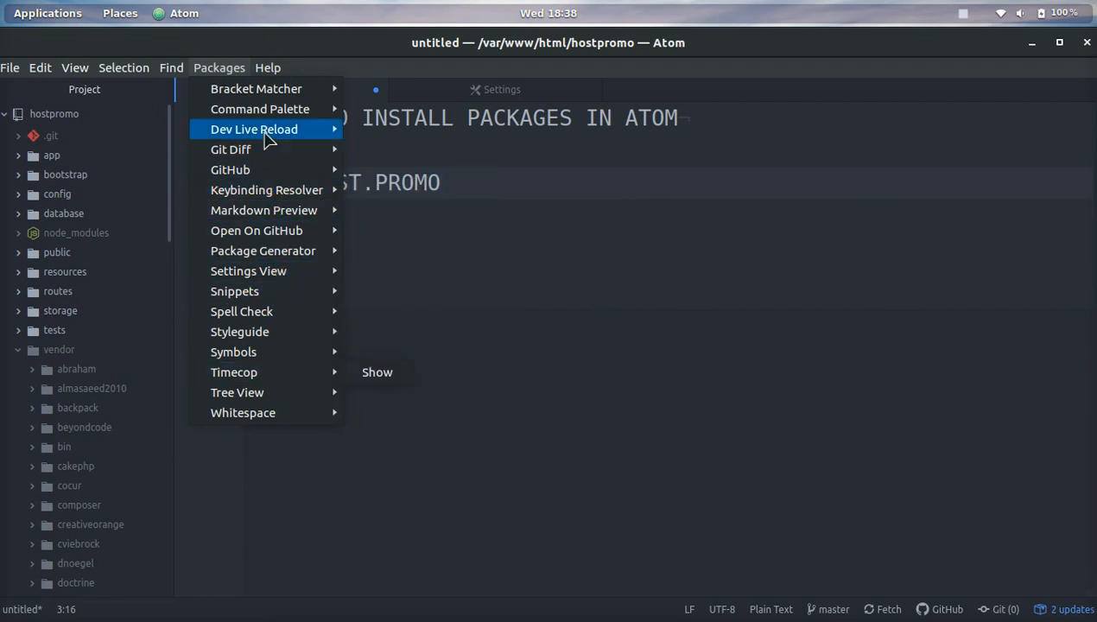
pyautogui.click(267, 67)
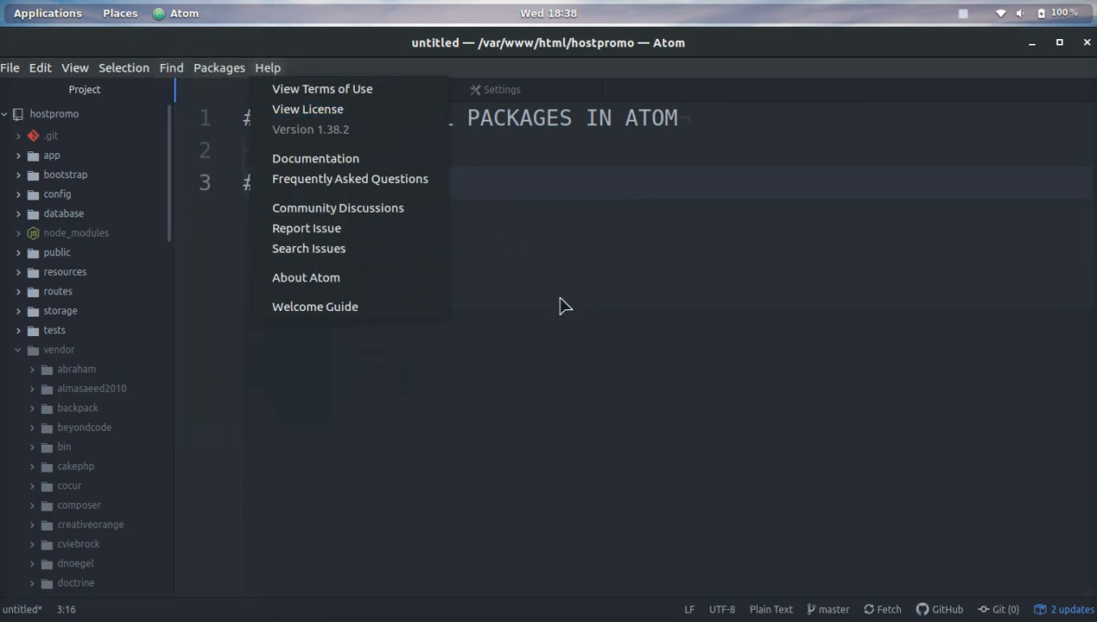
pyautogui.click(562, 304)
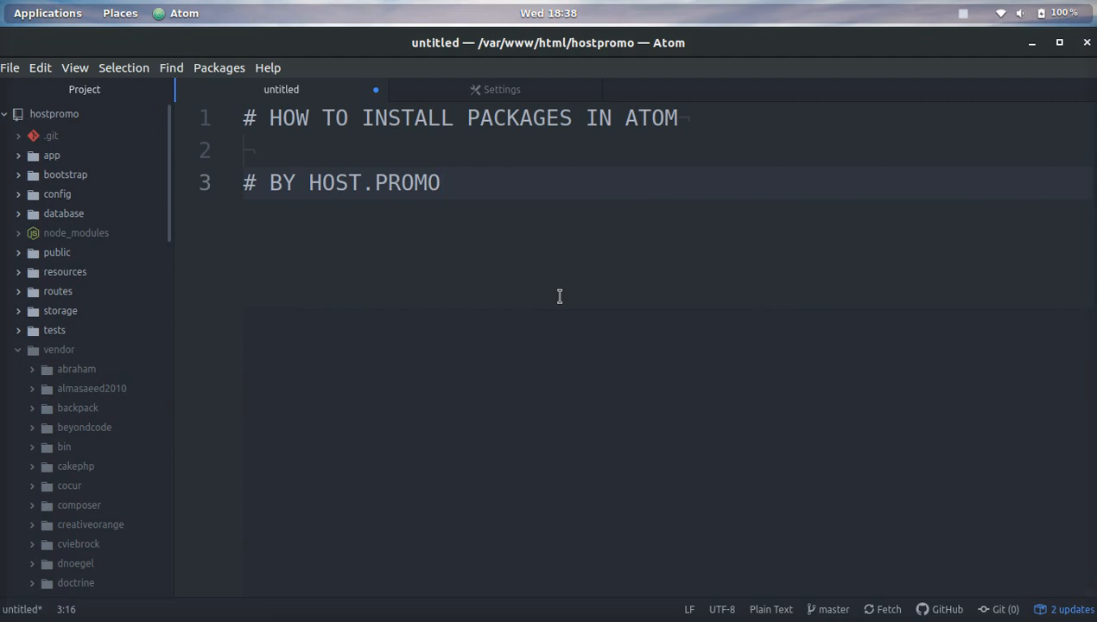
pyautogui.click(439, 182)
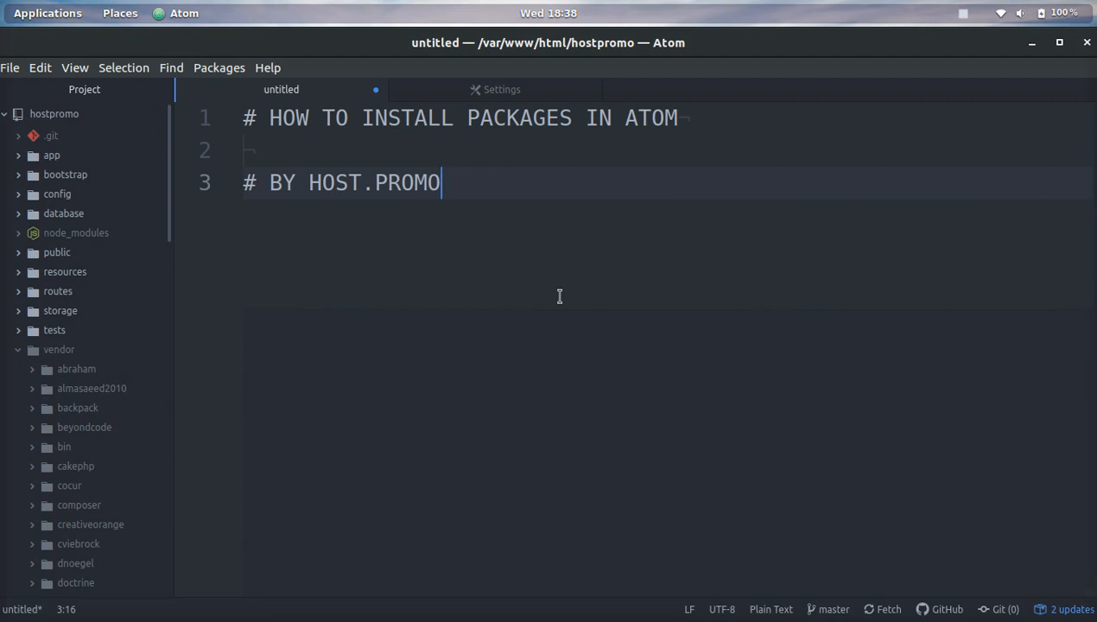